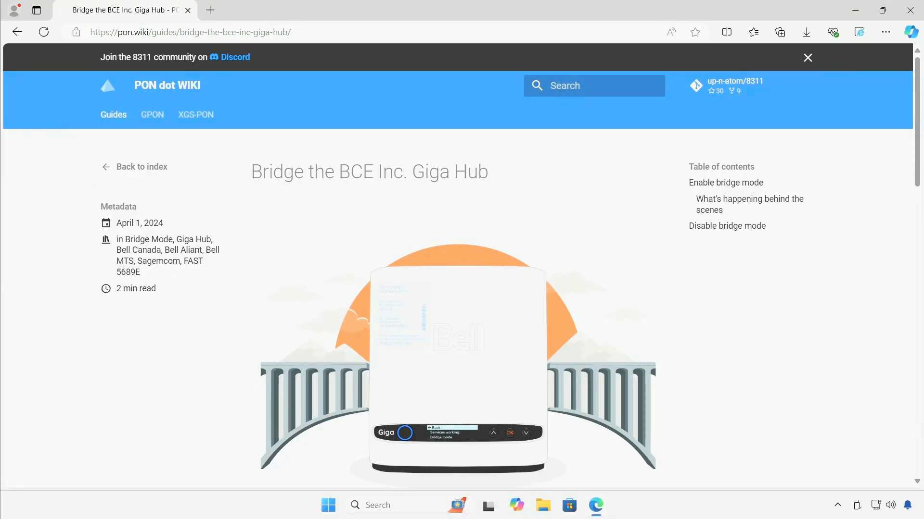
mouse_move(233, 286)
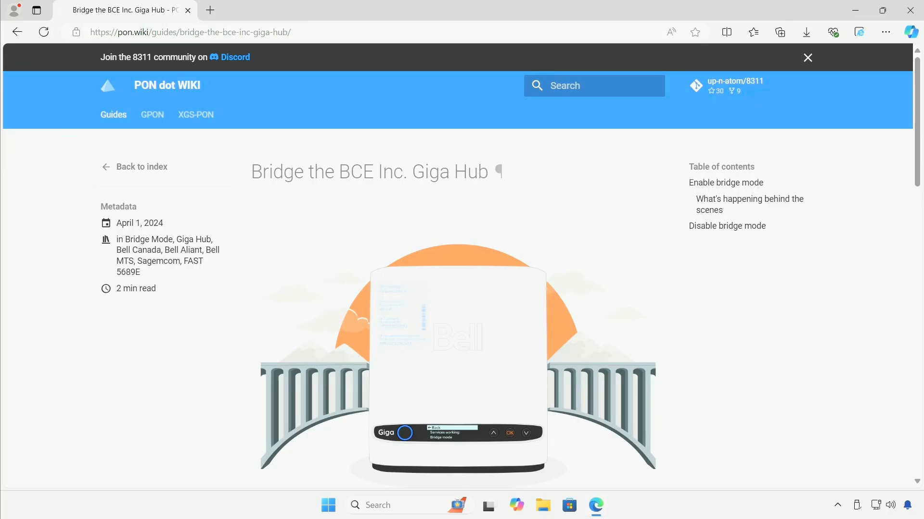
- Scroll the Giga Hub guide down from its title to the Enable bridge mode heading
left_click_drag(252, 171, 372, 171)
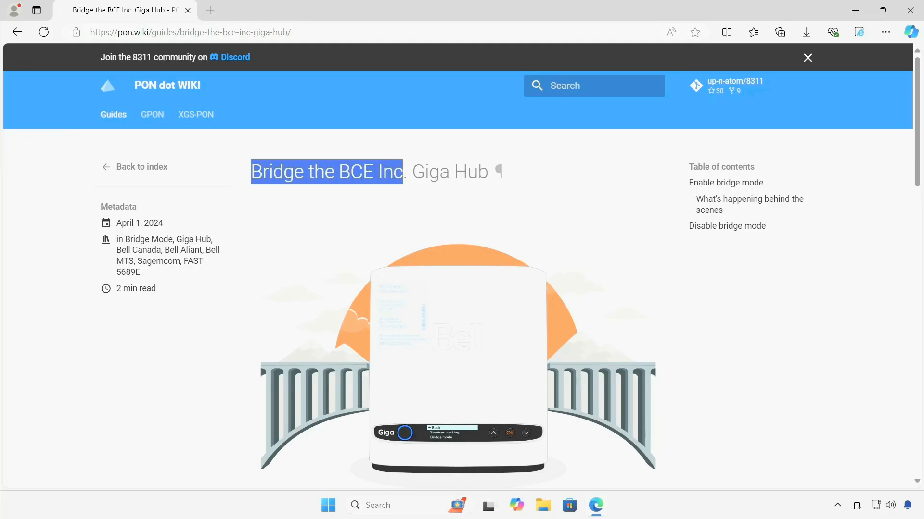
left_click(413, 172)
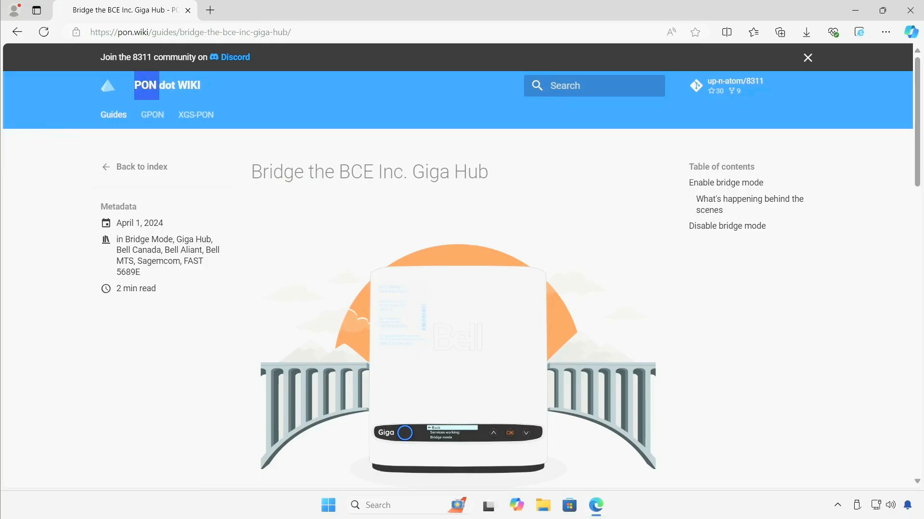
scroll("down", 3)
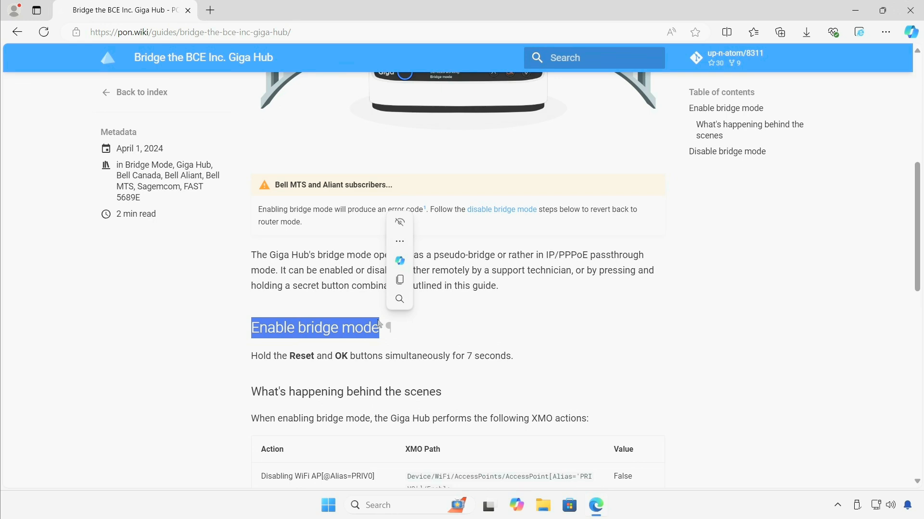
mouse_move(413, 337)
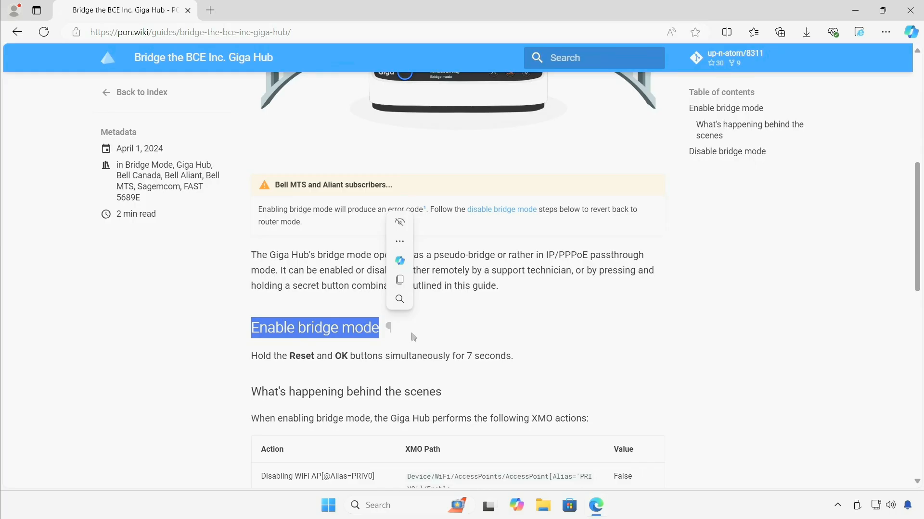
left_click(411, 337)
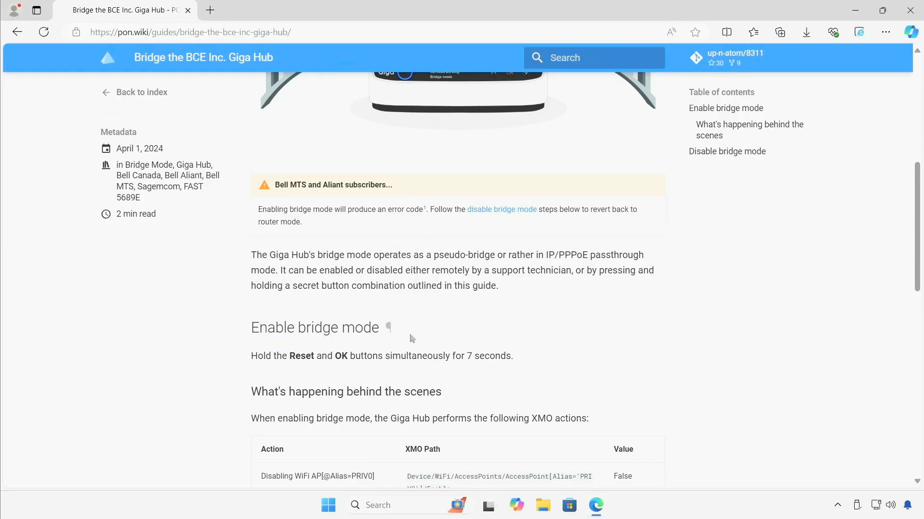
mouse_move(403, 338)
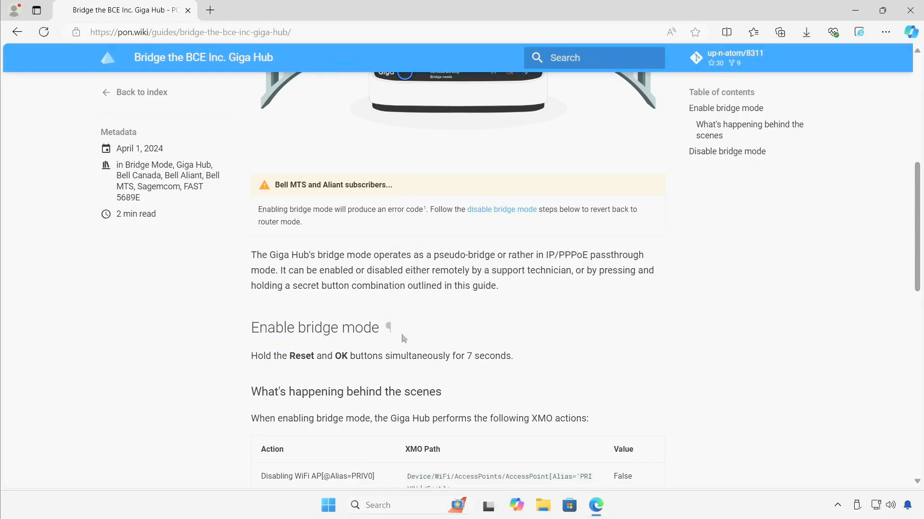
- Highlight the instruction to hold Reset and OK for 7 seconds
double_click(269, 356)
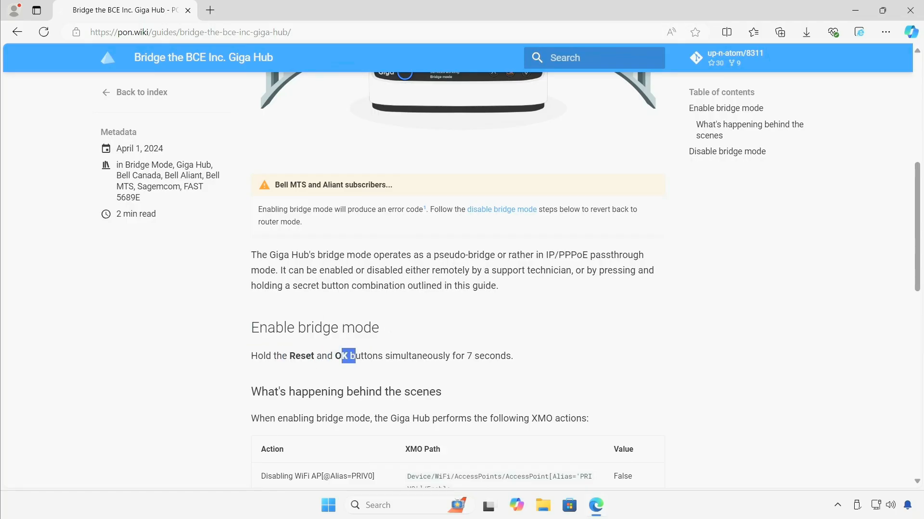
left_click_drag(347, 355, 471, 356)
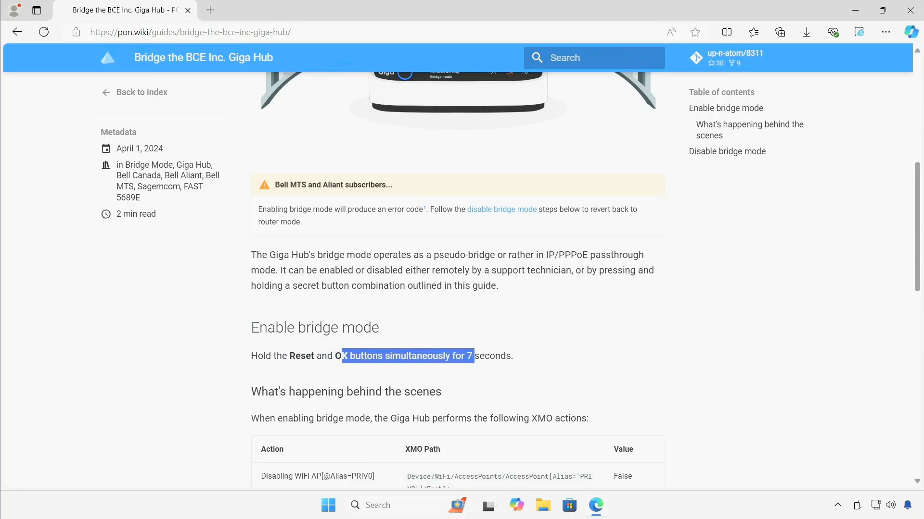
left_click(469, 356)
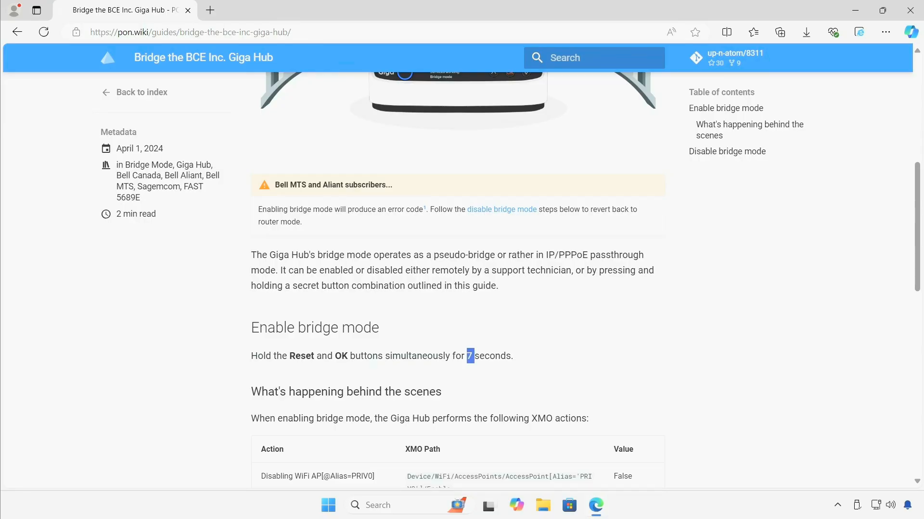
scroll("down", 3)
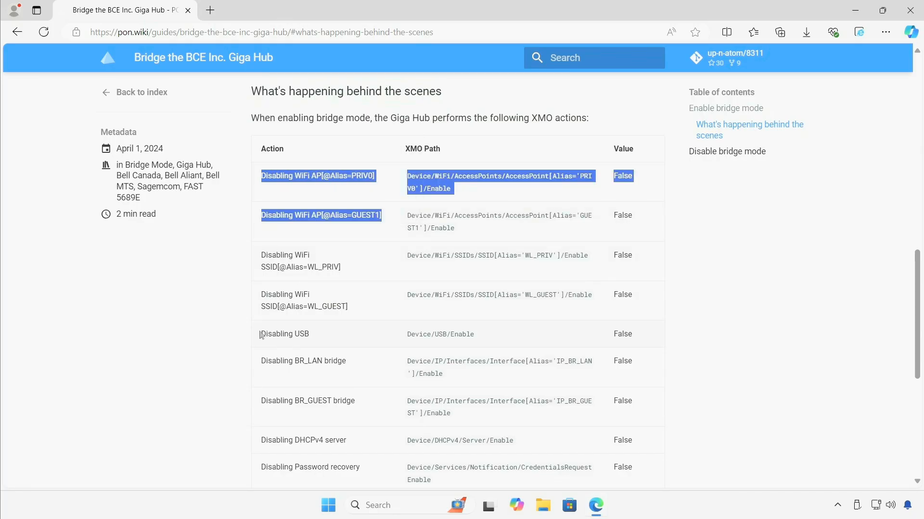
scroll("down", 3)
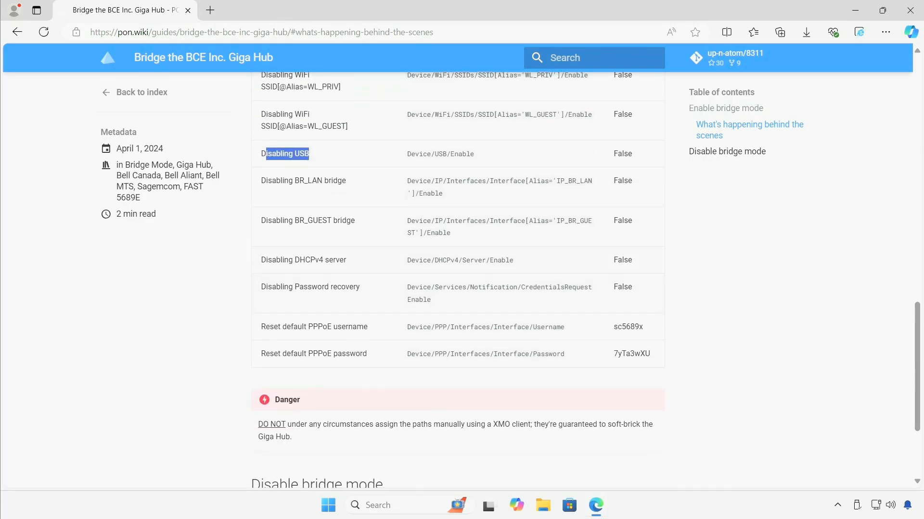
double_click(303, 260)
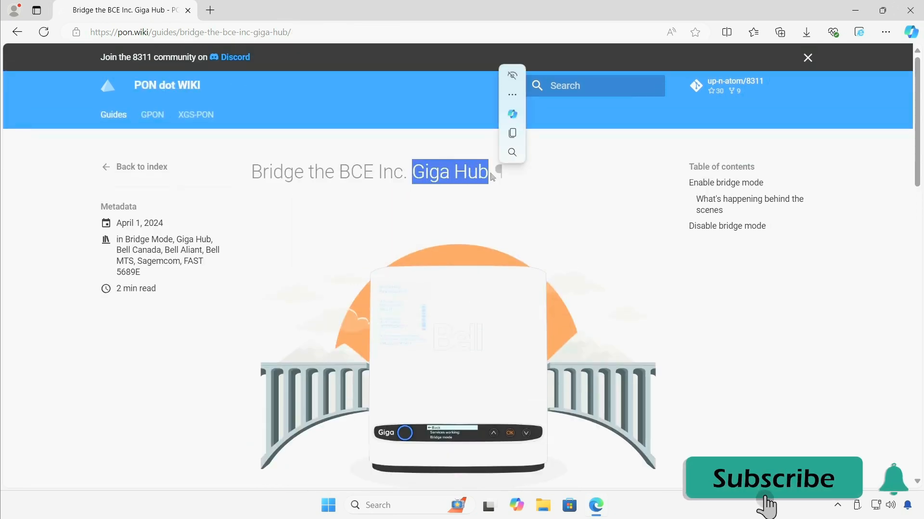
left_click(772, 478)
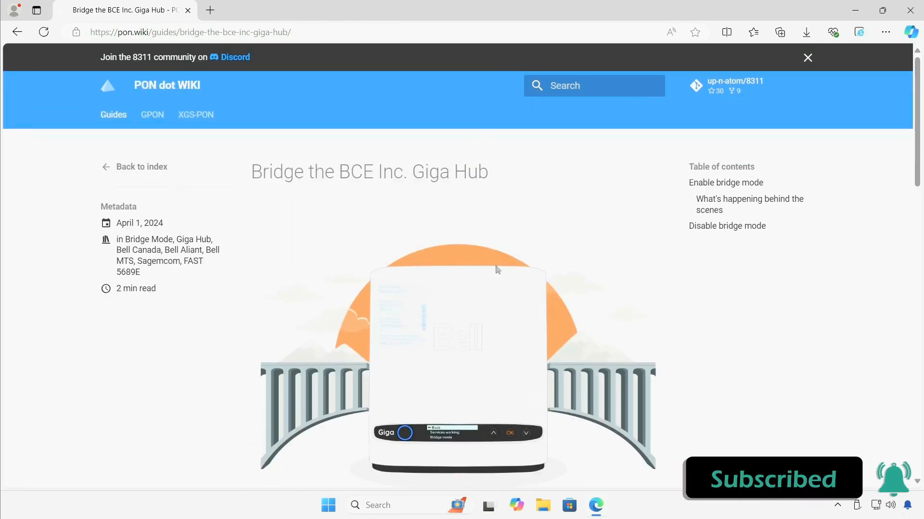
scroll("down", 3)
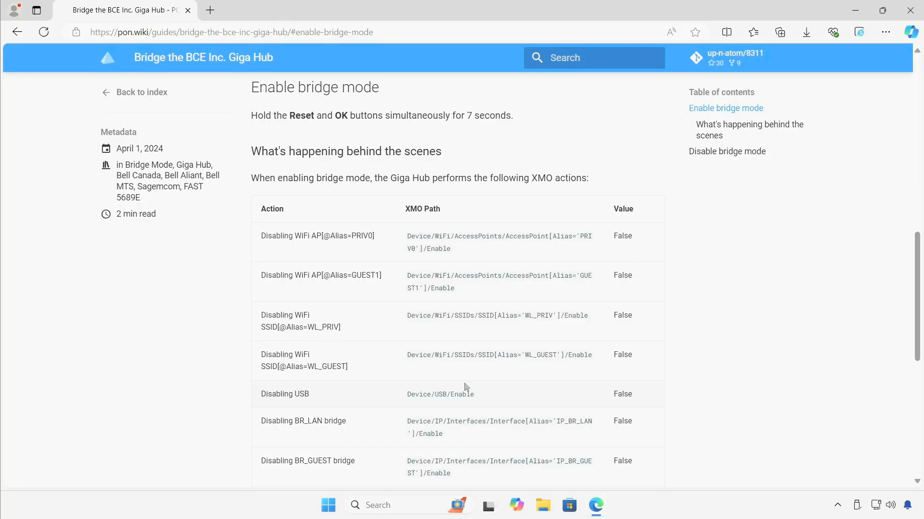
- Highlight Reset and the Disable bridge mode heading, then return to the guide's title
scroll("down", 3)
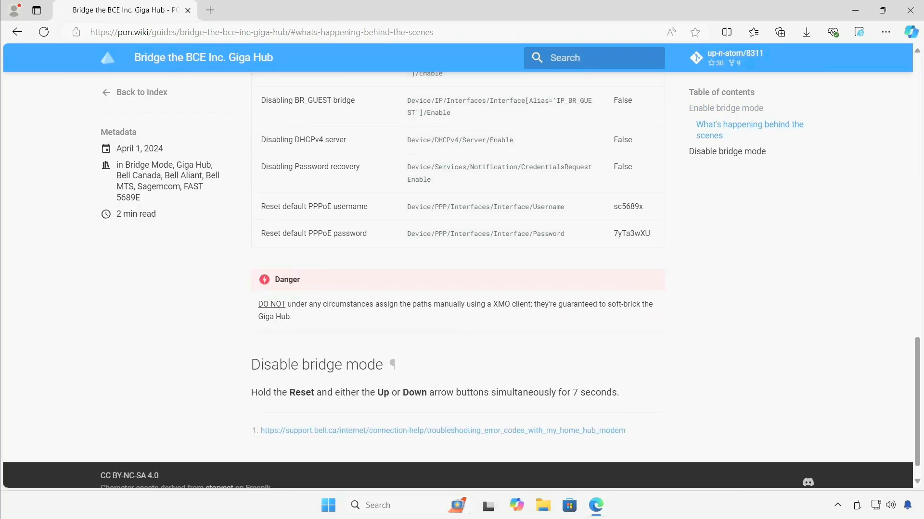
left_click_drag(251, 364, 398, 393)
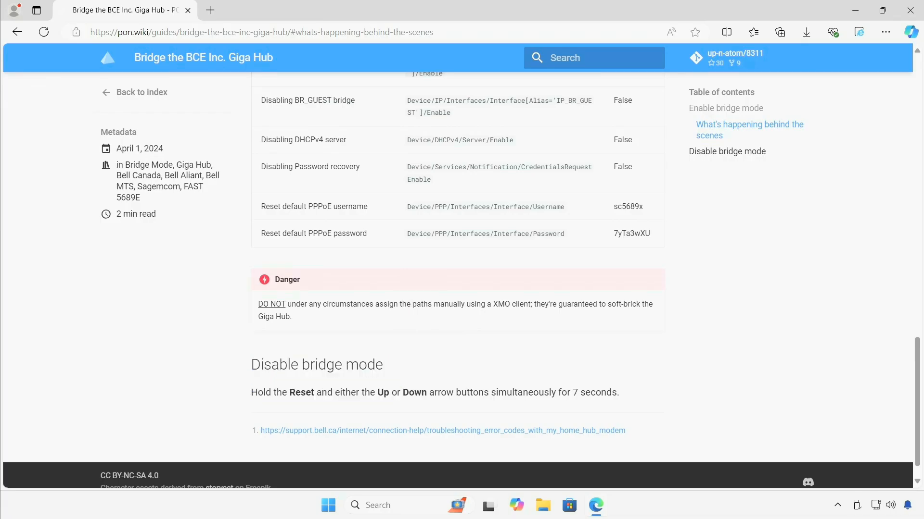
double_click(298, 392)
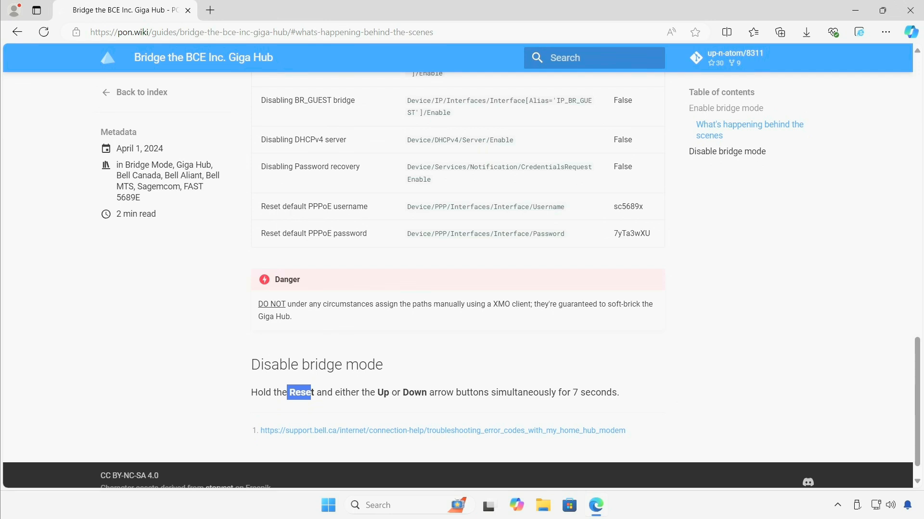
double_click(572, 392)
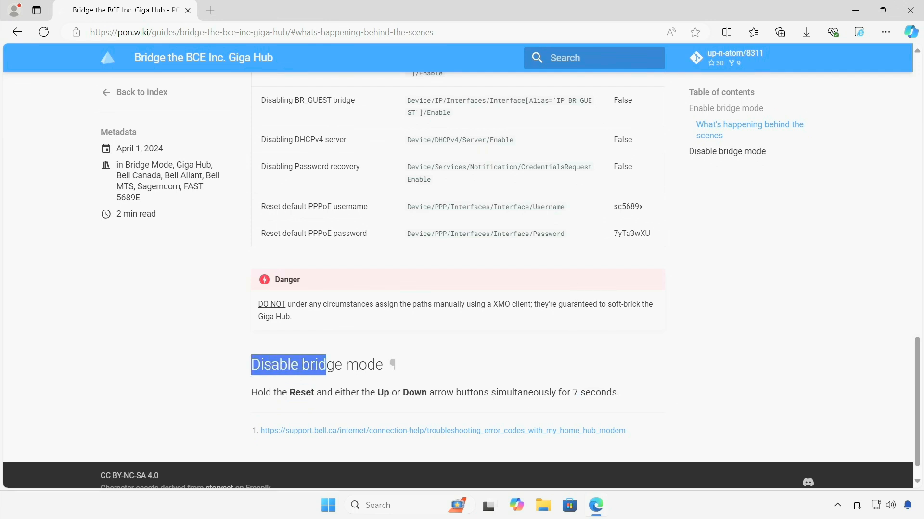
scroll("up", 3)
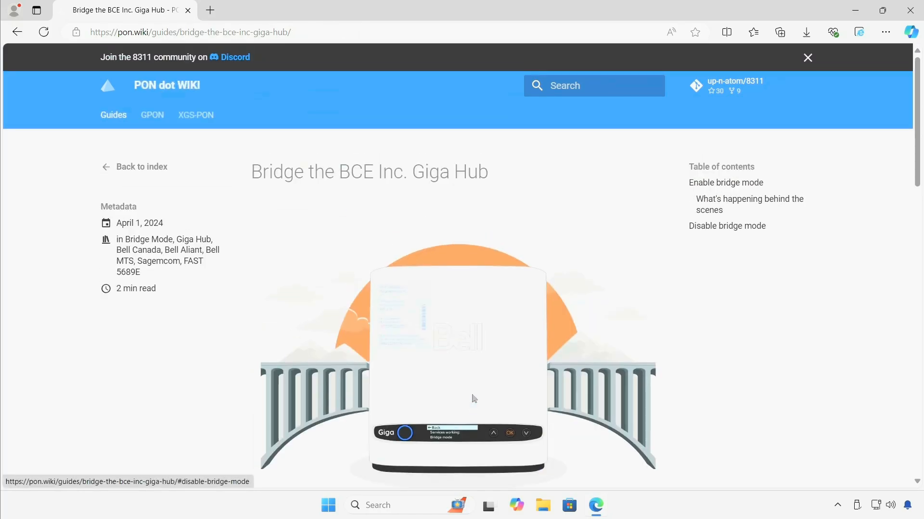
mouse_move(474, 393)
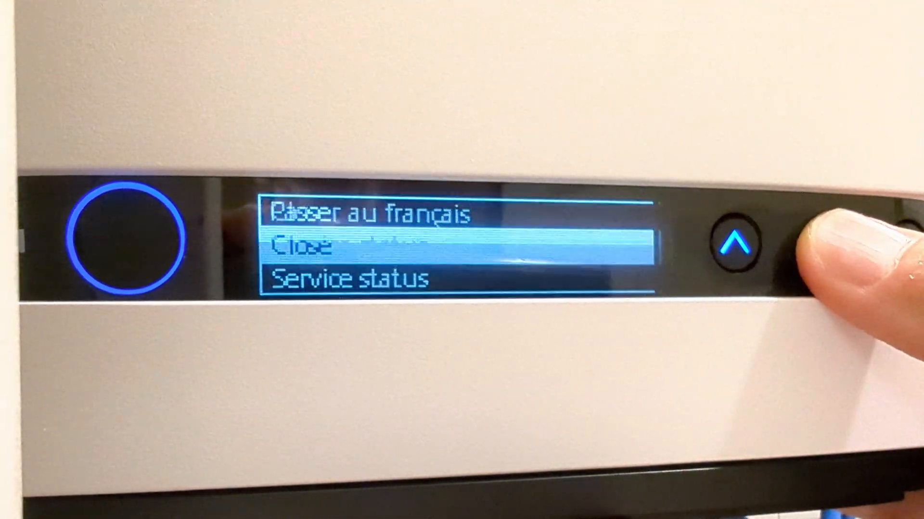
- Move the hub's front-panel menu from Close down to Service status and select it
left_click(734, 244)
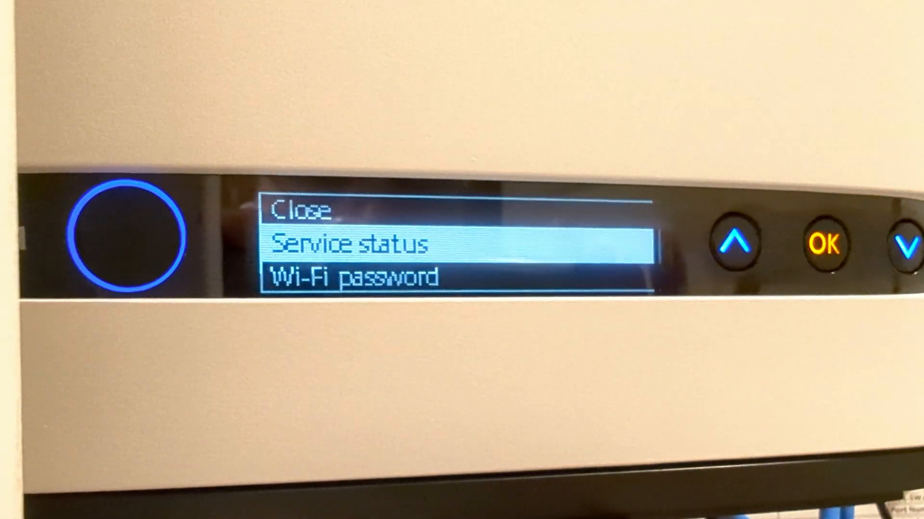
left_click(733, 248)
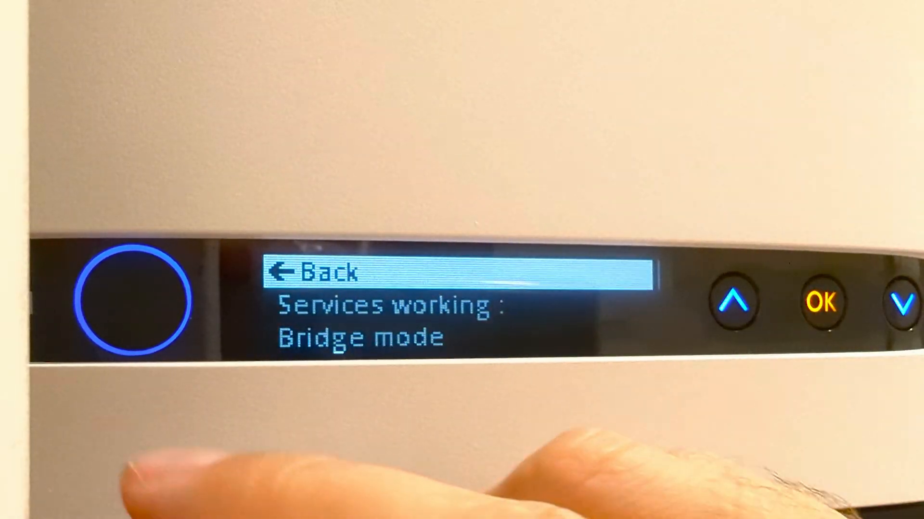
- Confirm Services working: Bridge mode, then choose Yes at the Restart the modem prompt
left_click(823, 303)
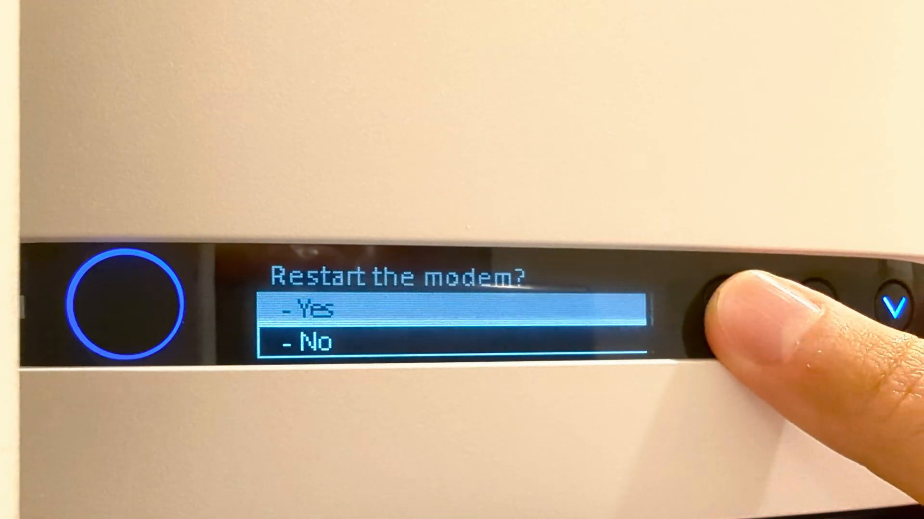
left_click(807, 308)
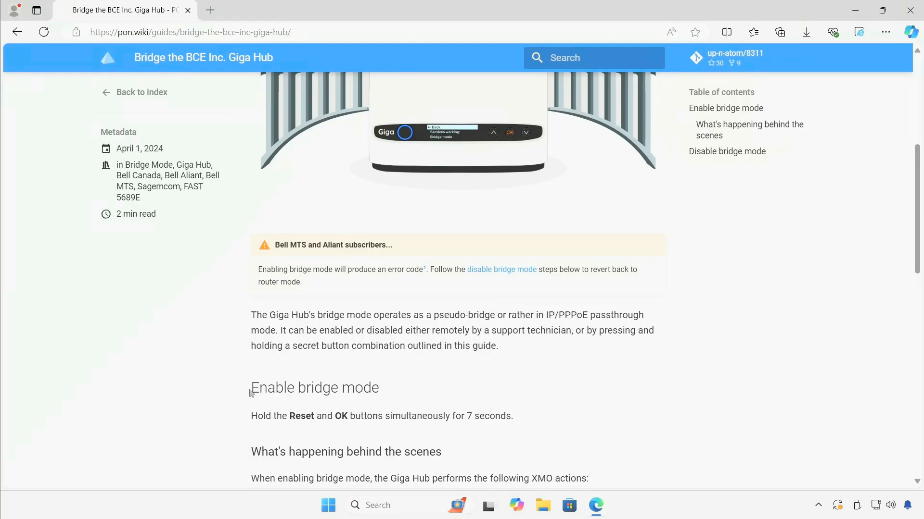
double_click(314, 387)
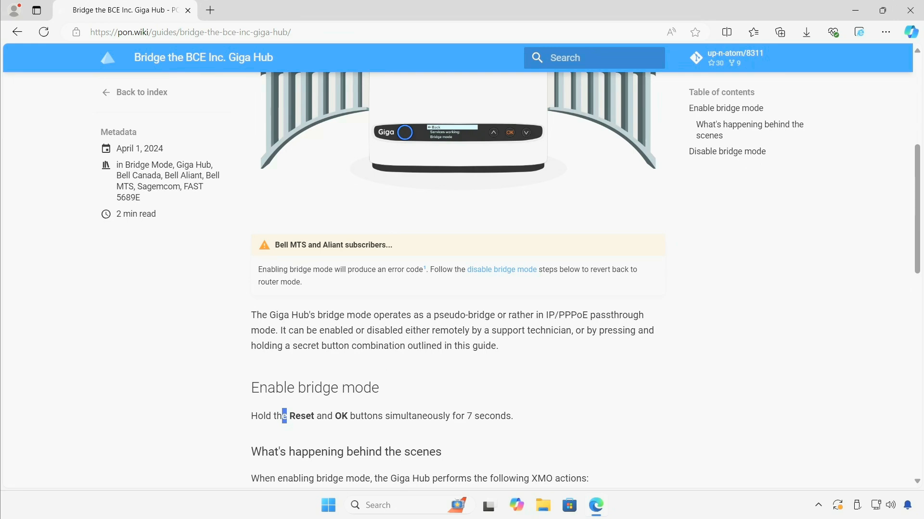
left_click(726, 151)
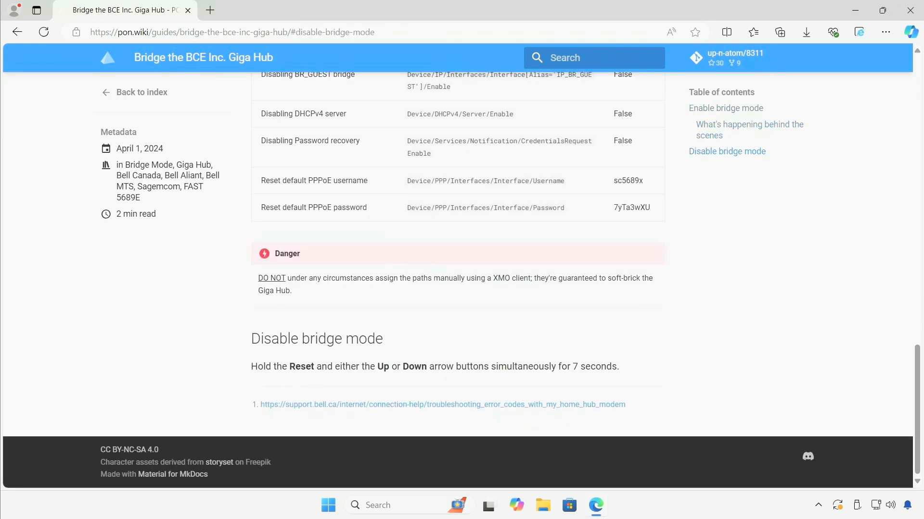
- Highlight Reset and the Disable bridge mode heading in the disable instructions
double_click(300, 366)
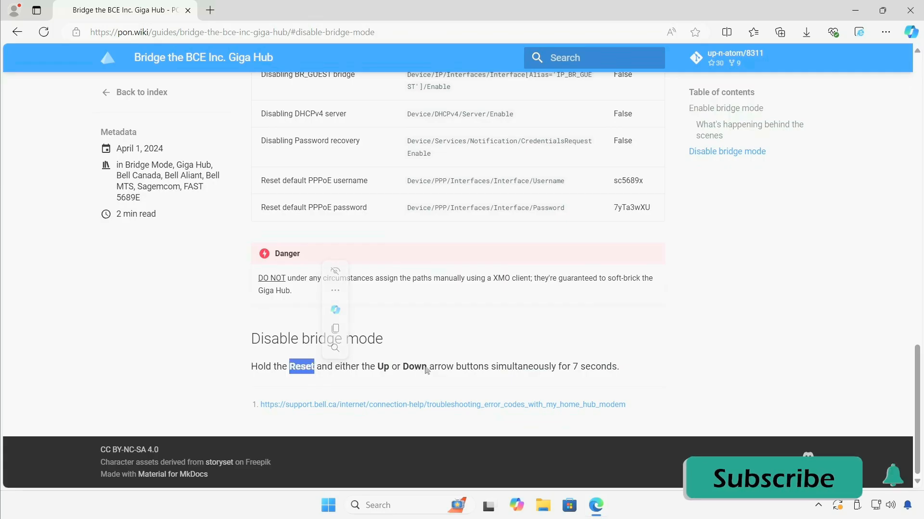
left_click(771, 478)
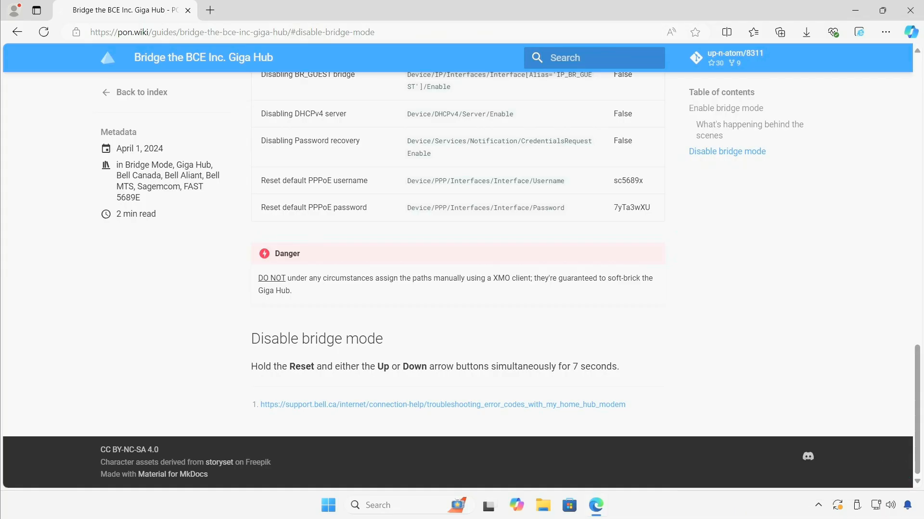
double_click(256, 338)
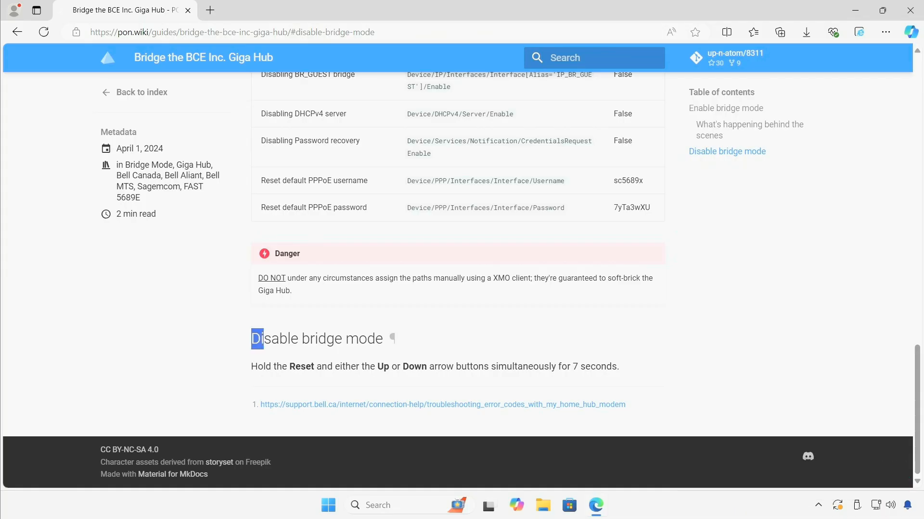